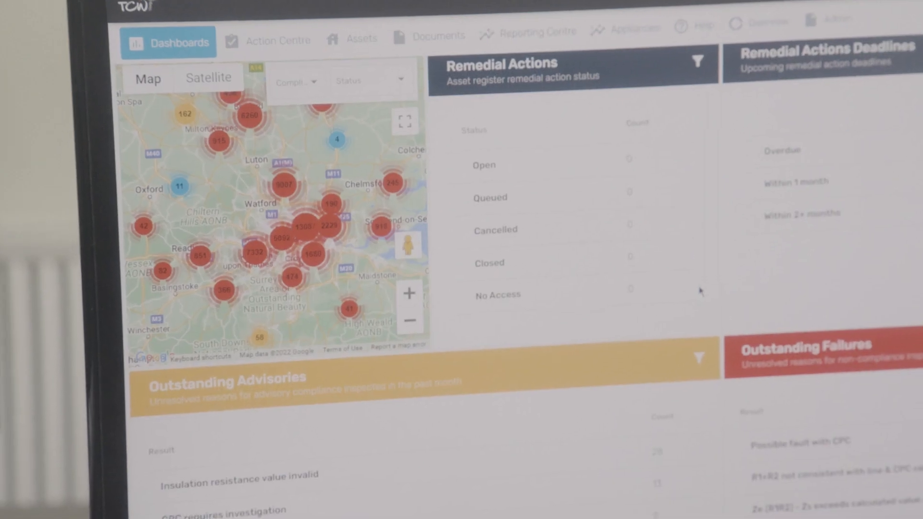
scroll(down, 3)
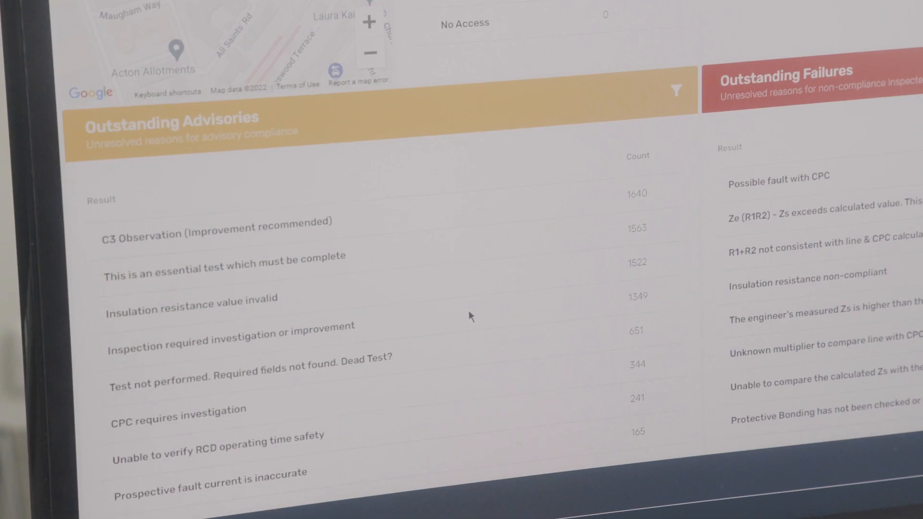